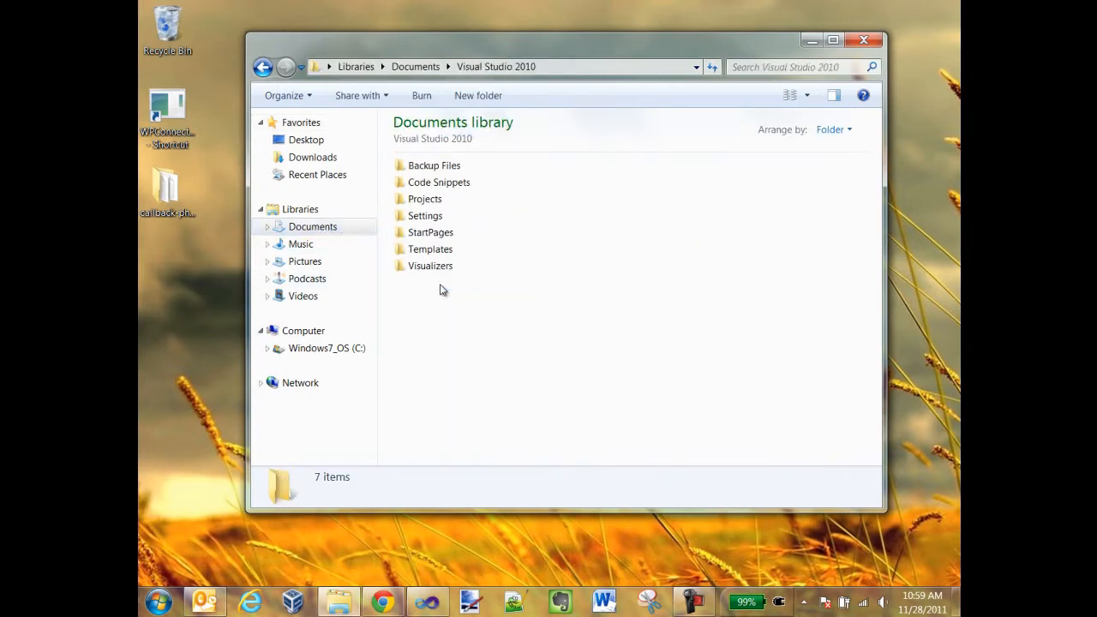
Paste GapAppStarter.zip into the ProjectTemplates folder and launch Visual Studio 2010
{"action": "double_click", "coordinate": [430, 249]}
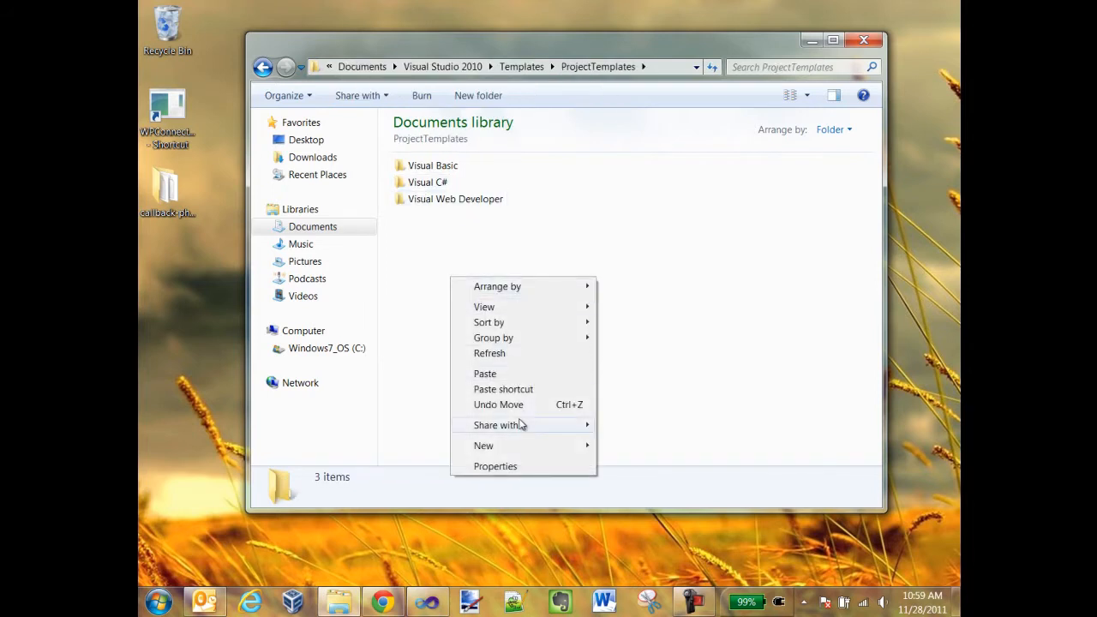
{"action": "left_click", "coordinate": [485, 373]}
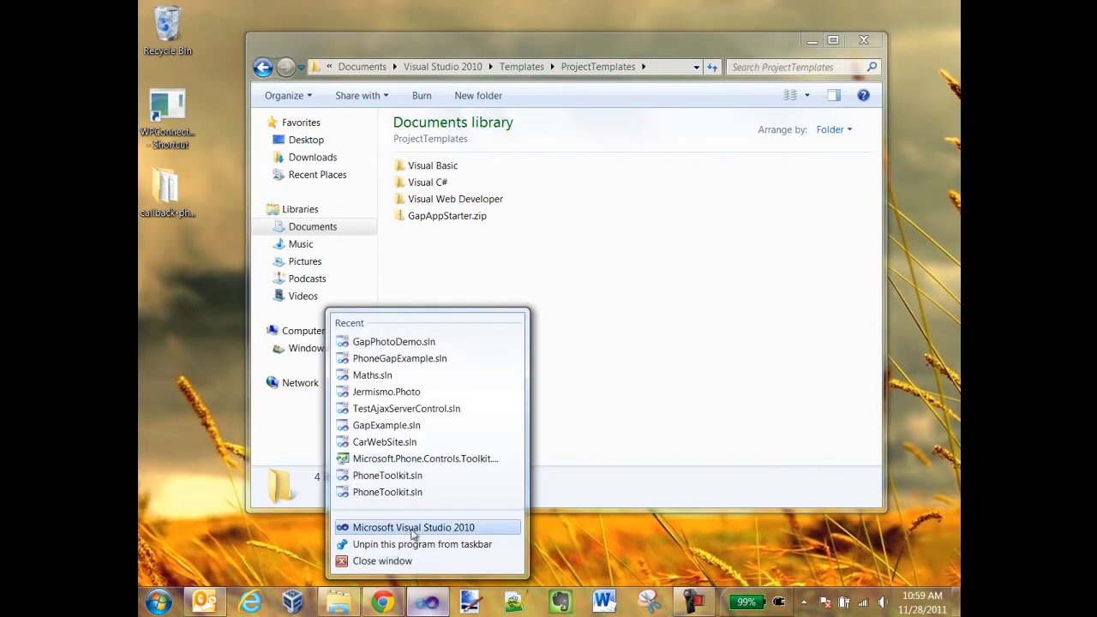
{"action": "left_click", "coordinate": [413, 527]}
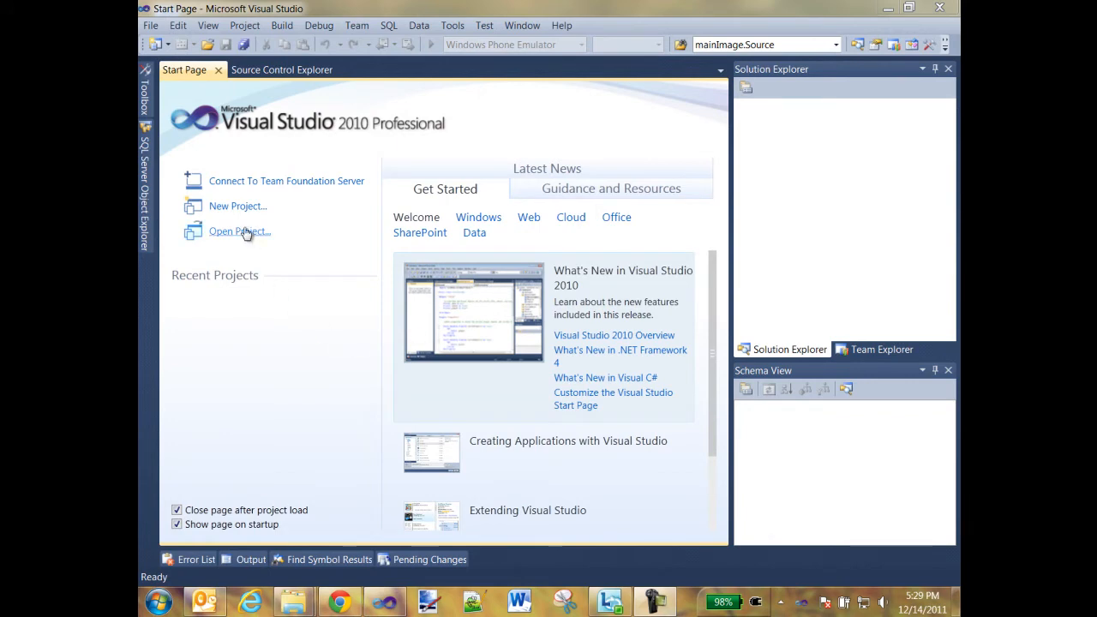
Create the PhoneGapPhoto project from the Visual C# GapAppStarter template
{"action": "left_click", "coordinate": [237, 205]}
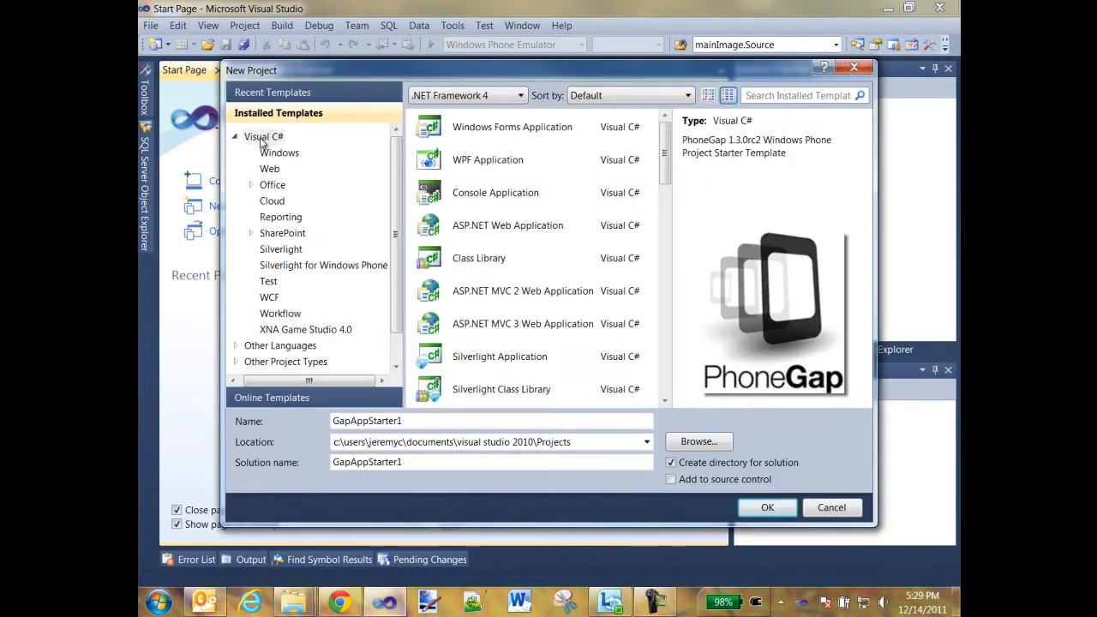
{"action": "left_click", "coordinate": [264, 136]}
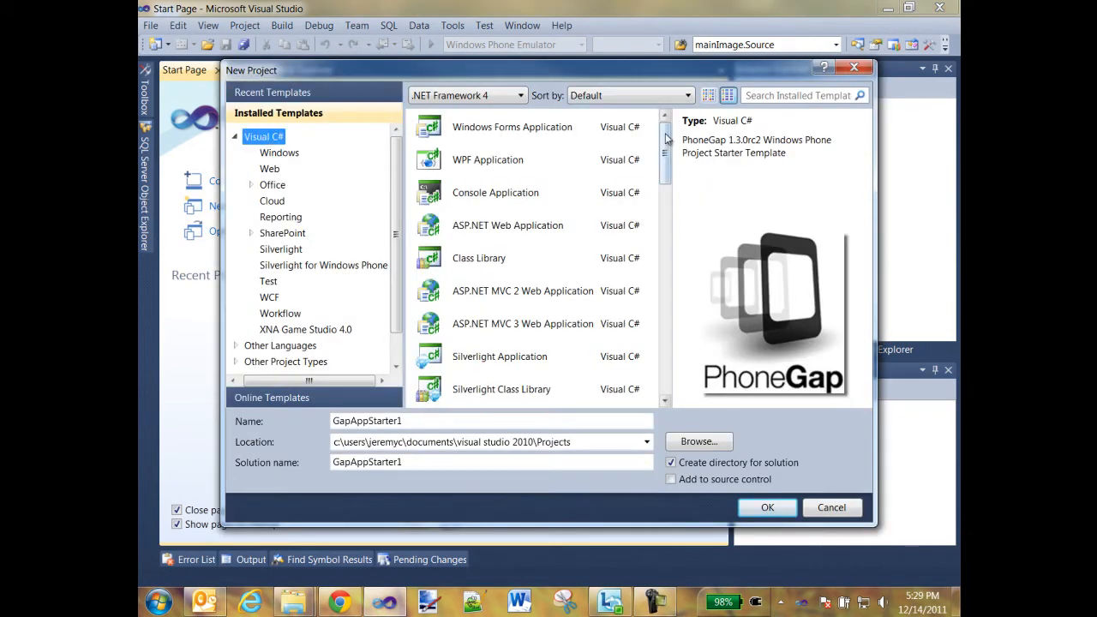
{"action": "scroll", "scroll_direction": "down", "scroll_amount": 3}
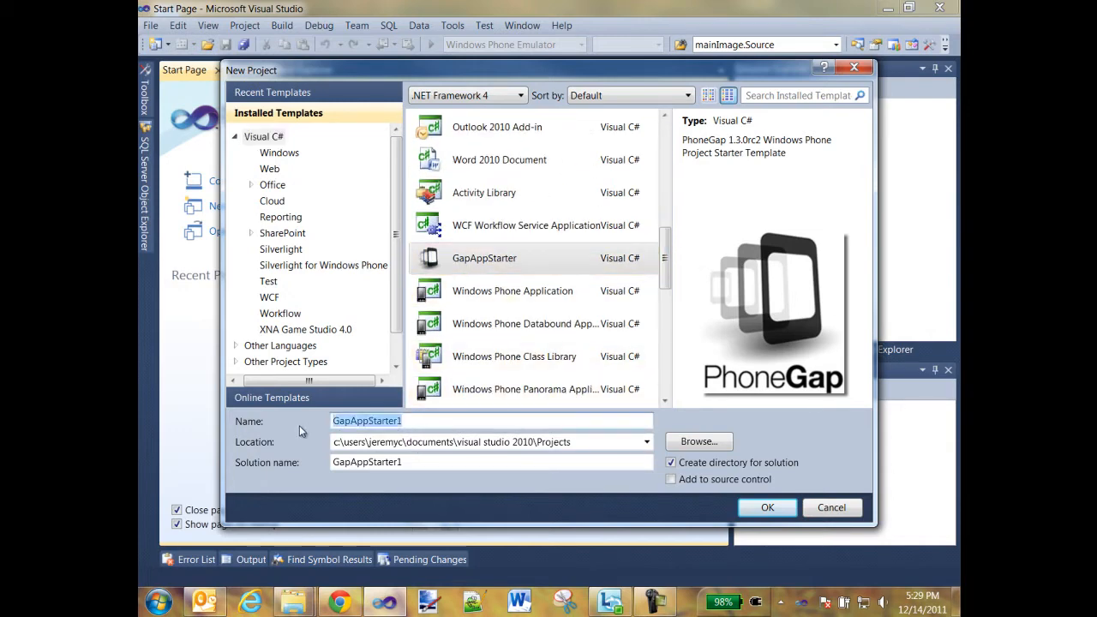
{"action": "type", "text": "PhoneGapPhoto"}
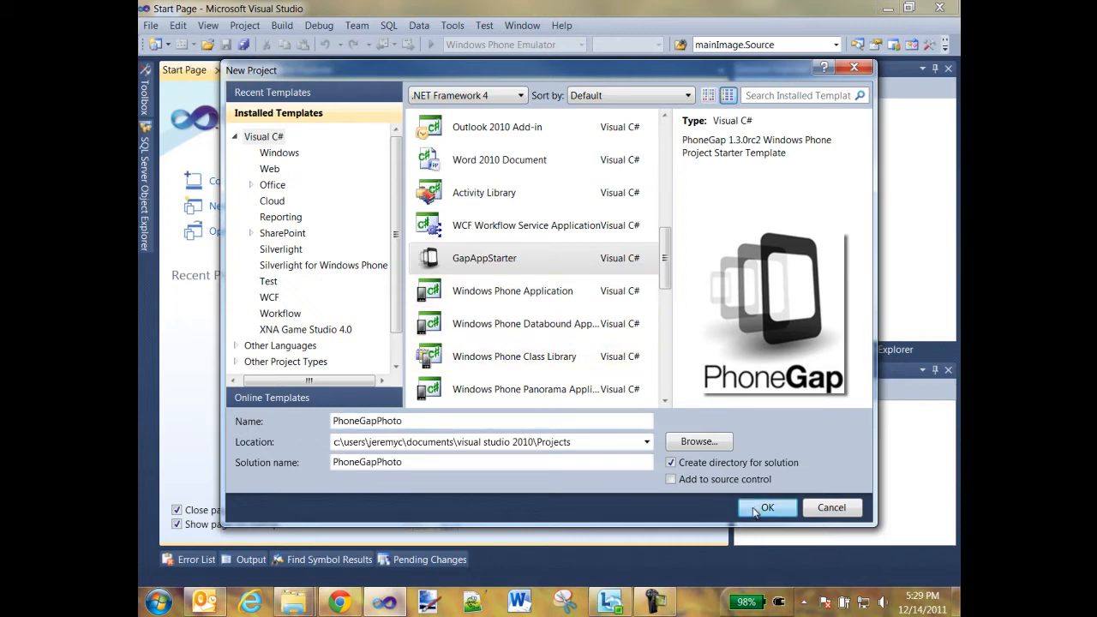
{"action": "left_click", "coordinate": [767, 507]}
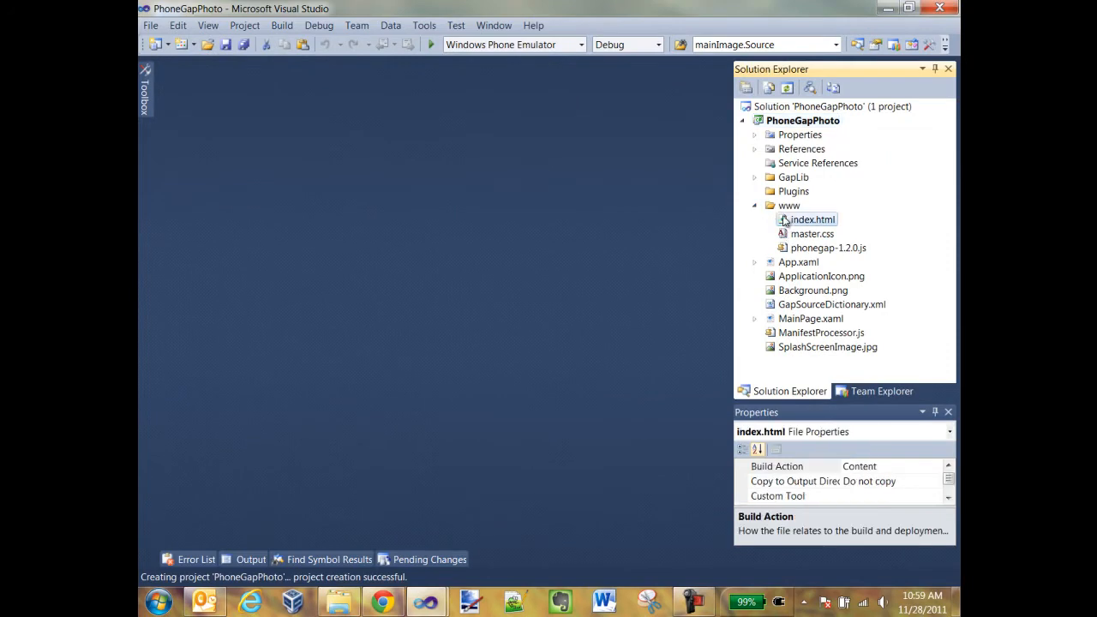
In index.html, add a div with Select Photo and 'Take Picture' (takePictureButton) input buttons
{"action": "double_click", "coordinate": [808, 220]}
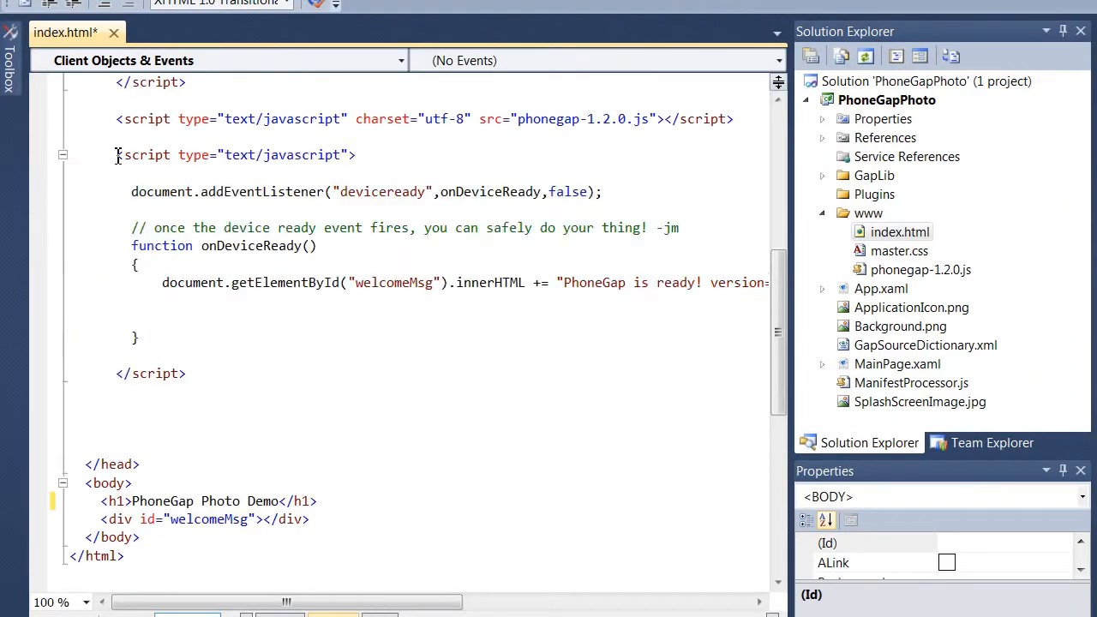
{"action": "type", "text": "<"}
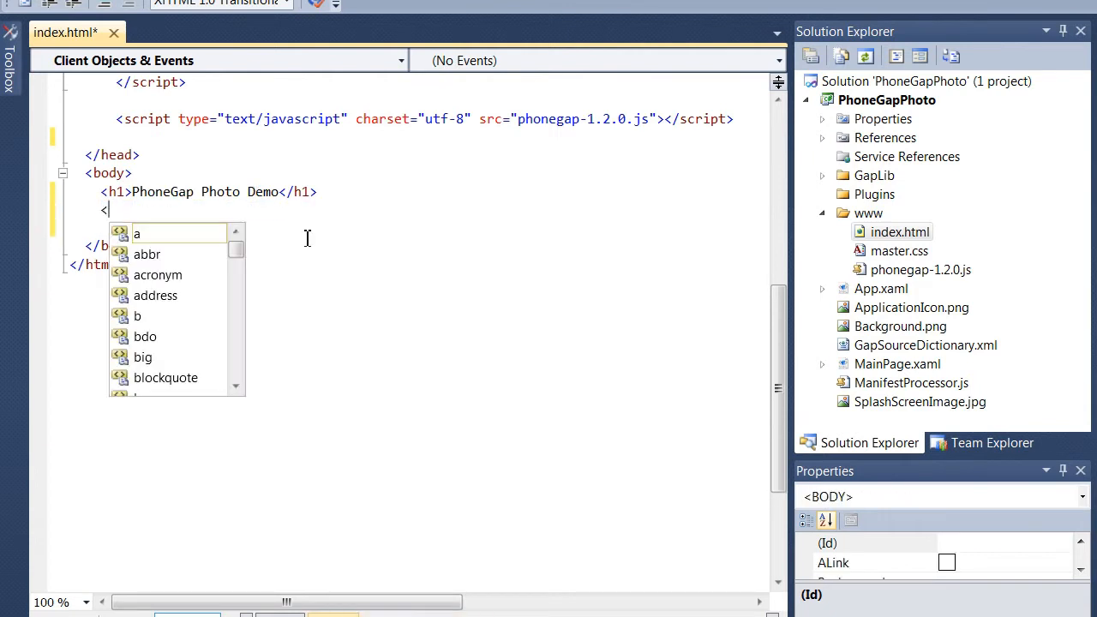
{"action": "type", "text": "div>"}
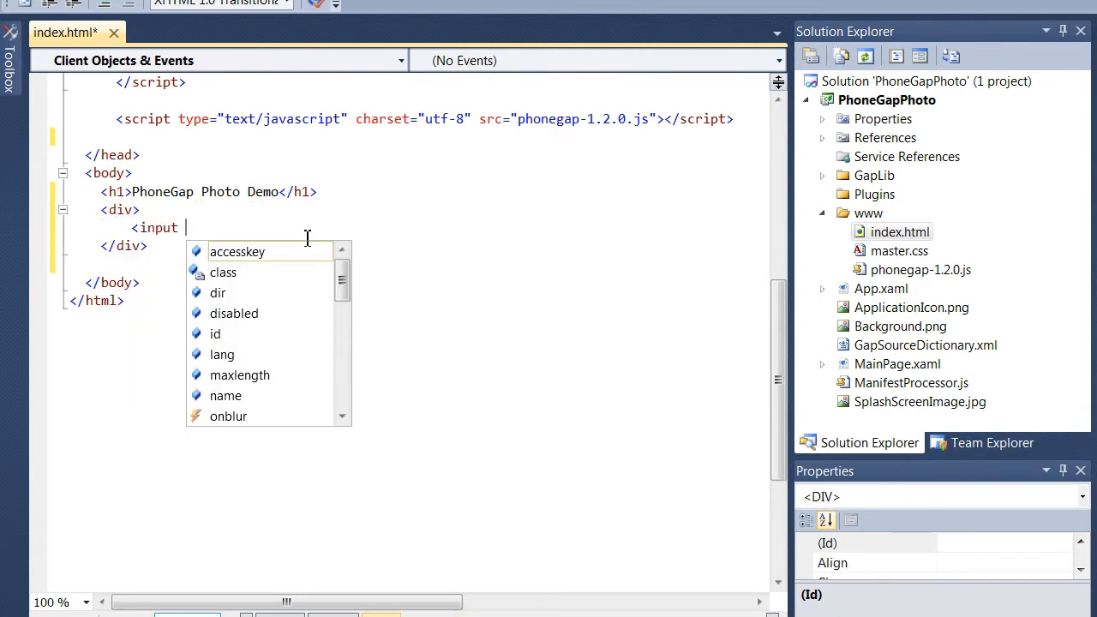
{"action": "type", "text": "type=\"button\" id=\"loadImageButton\" value=\"Select Photo\" onclick=\"\" />"}
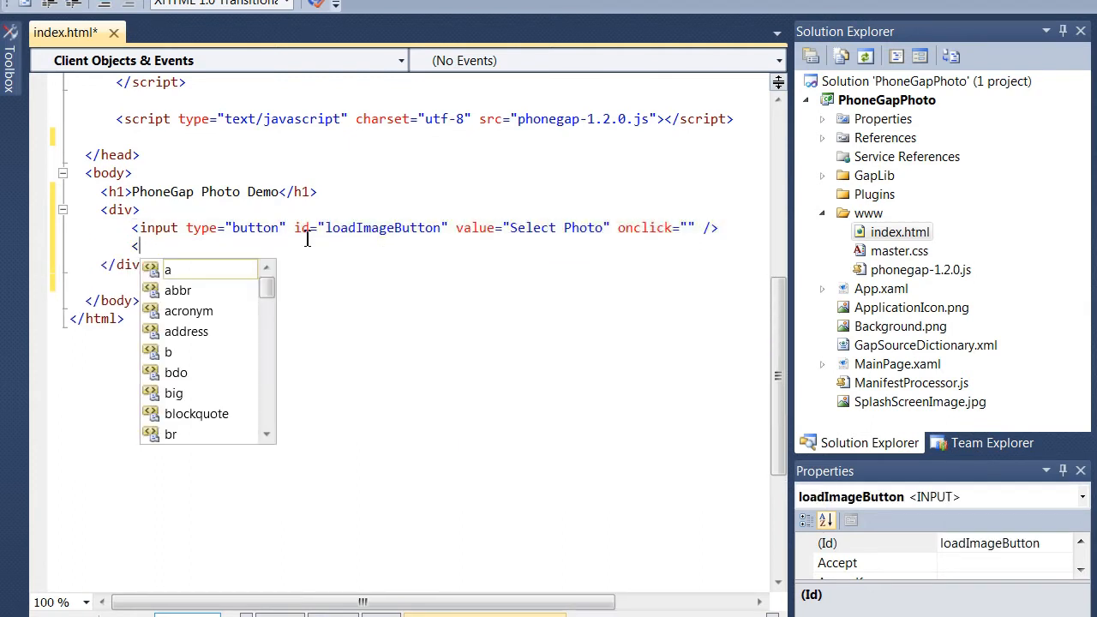
{"action": "type", "text": "<input type=\"button\" id=\"takePictureButton\" value=\"Take Picture\" onclick=\"\" />"}
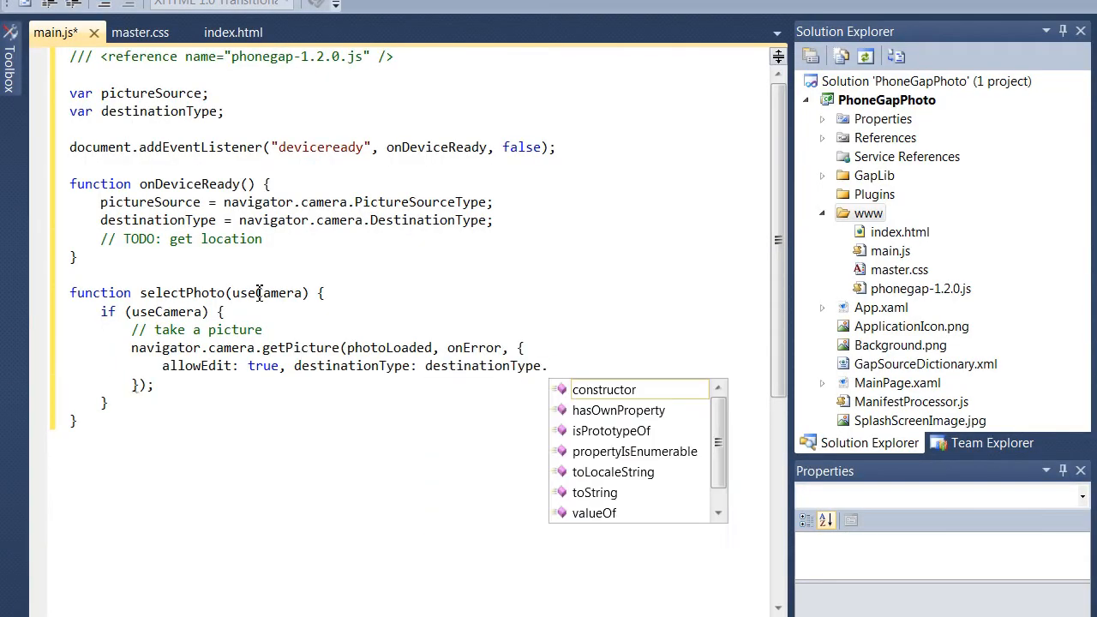
Write the FILE_URI library branch, getCurrentPosition location call and error handling in main.js
{"action": "type", "text": "FILE_URI"}
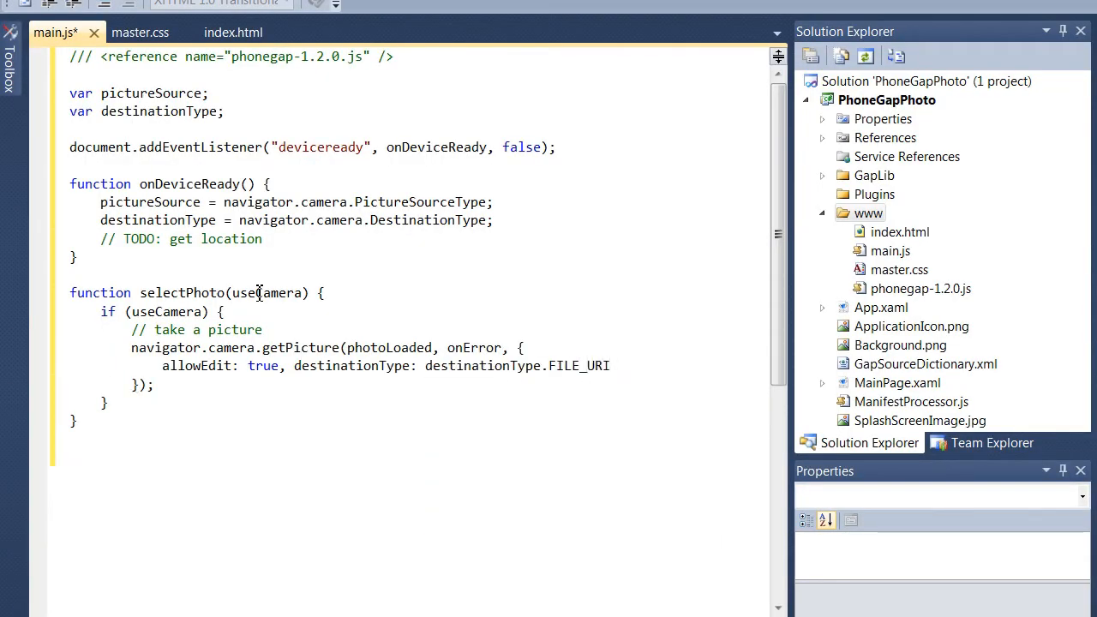
{"action": "type", "text": "else {"}
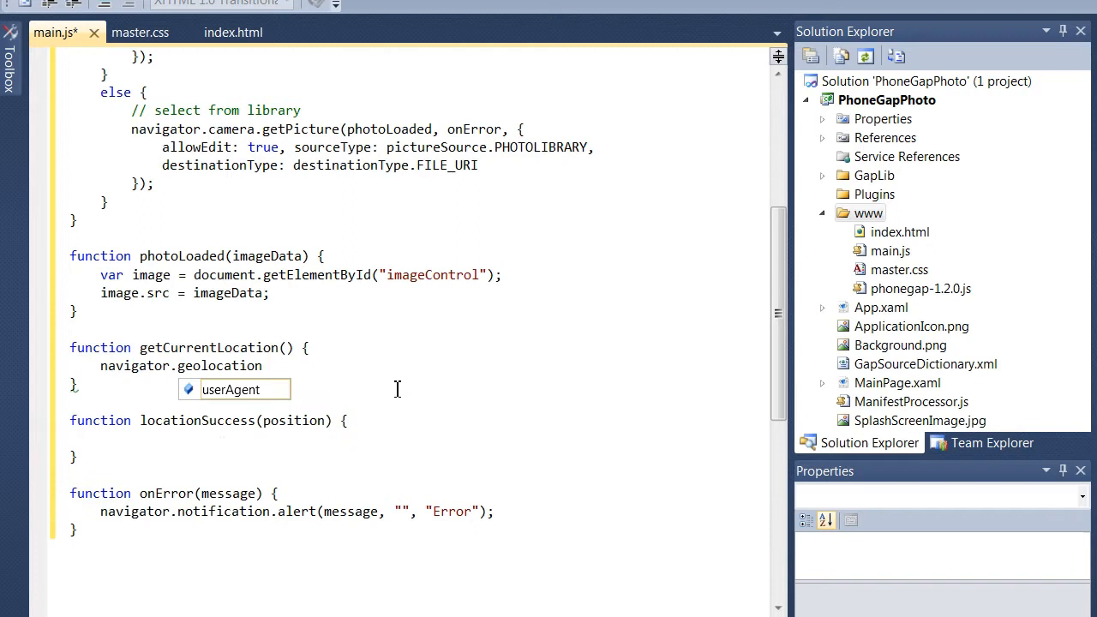
{"action": "type", "text": ".getCurrentPosition(location"}
{"action": "type", "text": "getCurrentLocation"}
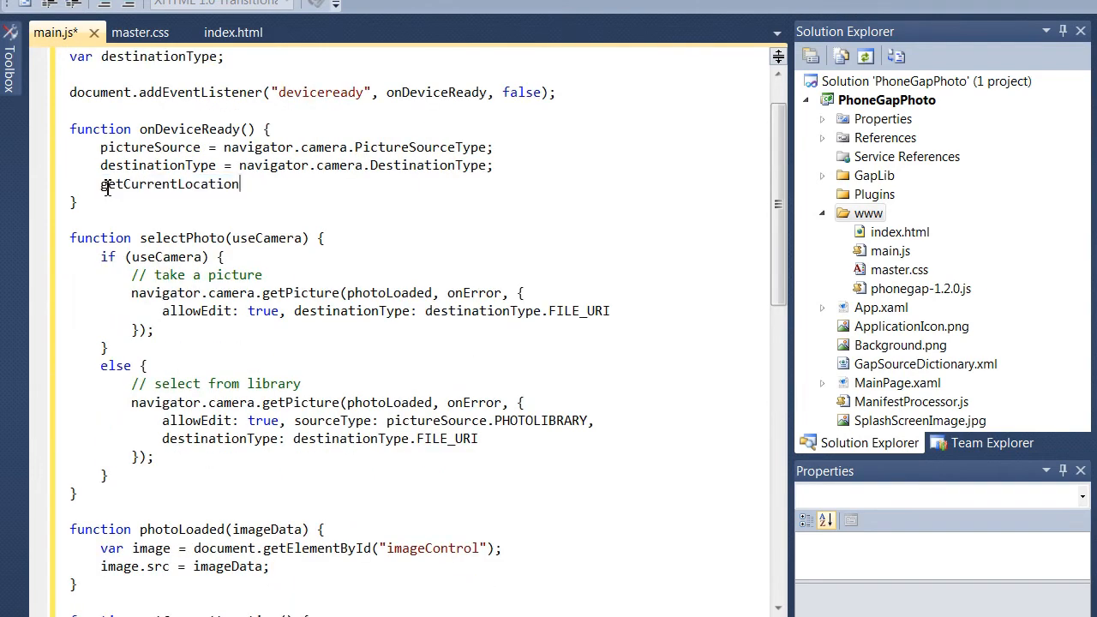
Add a main.js script tag to index.html and run the app in the Windows Phone emulator
{"action": "left_click", "coordinate": [229, 31]}
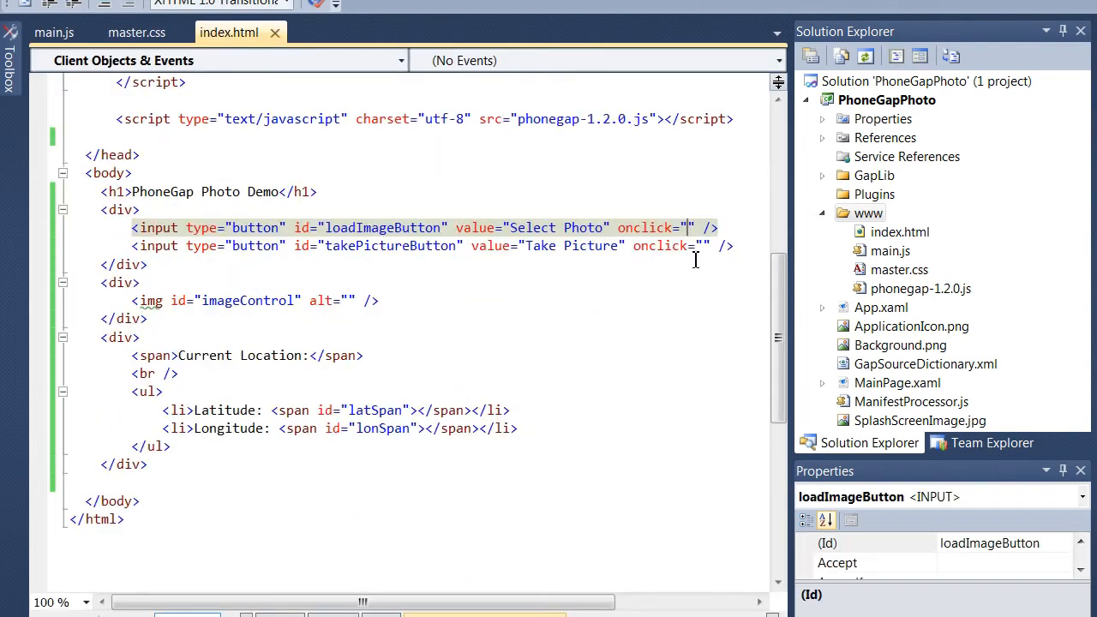
{"action": "type", "text": "selectPhoto(f"}
{"action": "left_click", "coordinate": [411, 137]}
{"action": "type", "text": "<script type=\"text/javascript"}
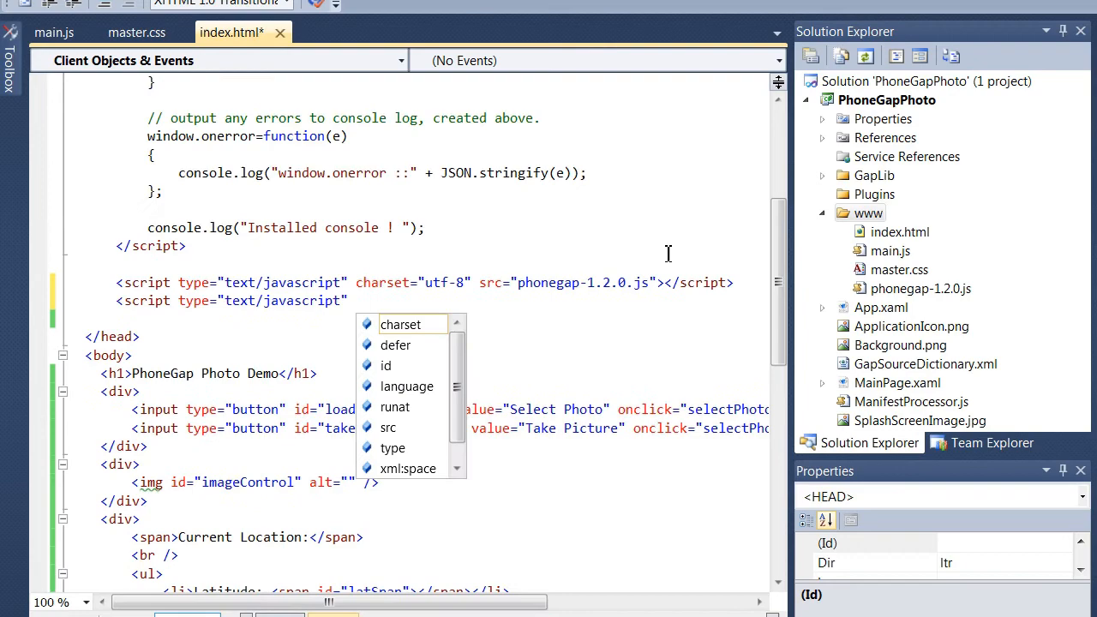
{"action": "type", "text": "charset=\"uft-8\" src=\"main.js\""}
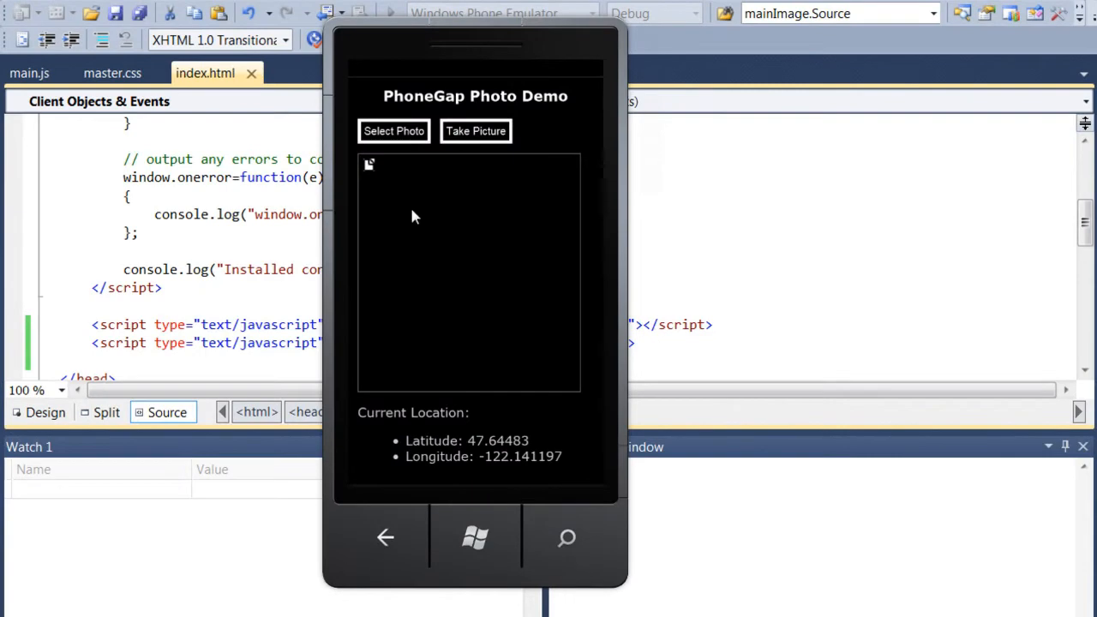
Display a library photo, then capture and accept a camera picture in the emulator
{"action": "left_click", "coordinate": [393, 130]}
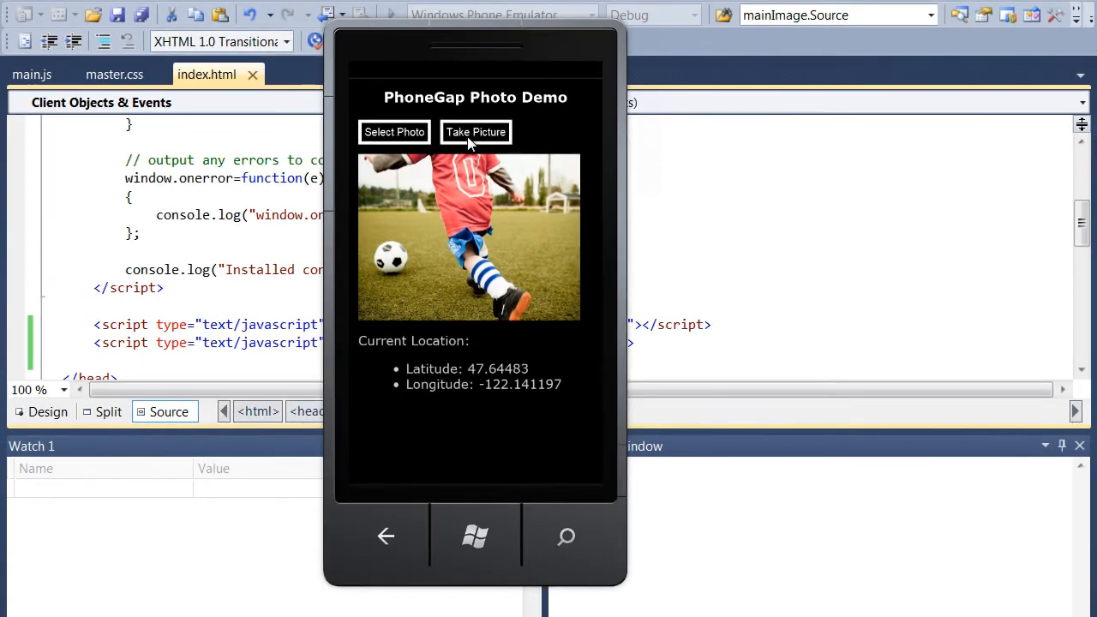
{"action": "left_click", "coordinate": [476, 132]}
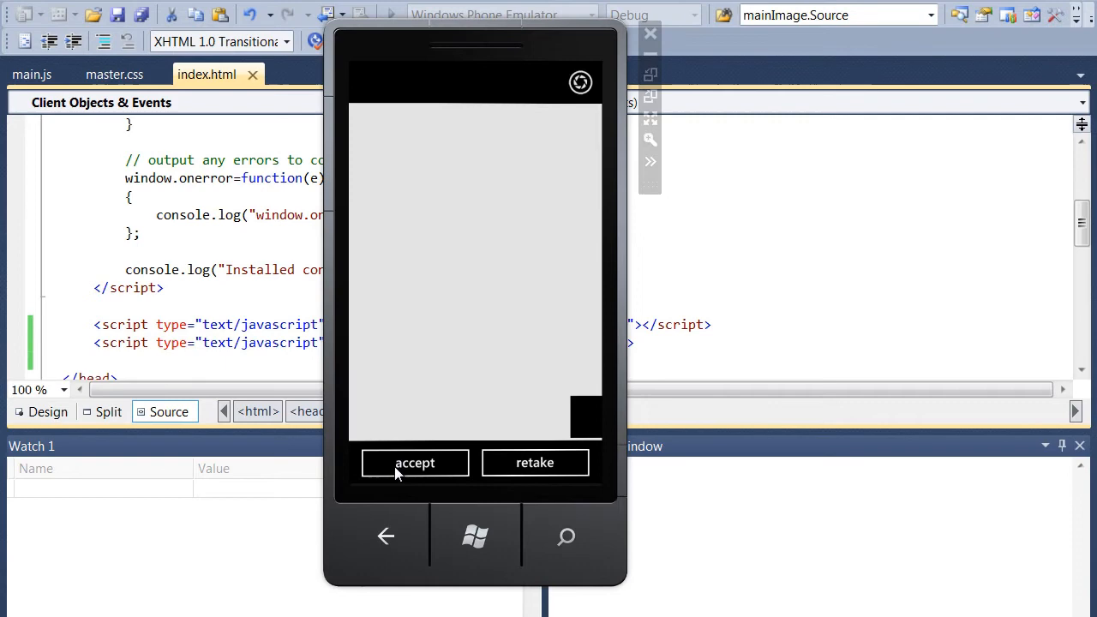
{"action": "left_click", "coordinate": [414, 463]}
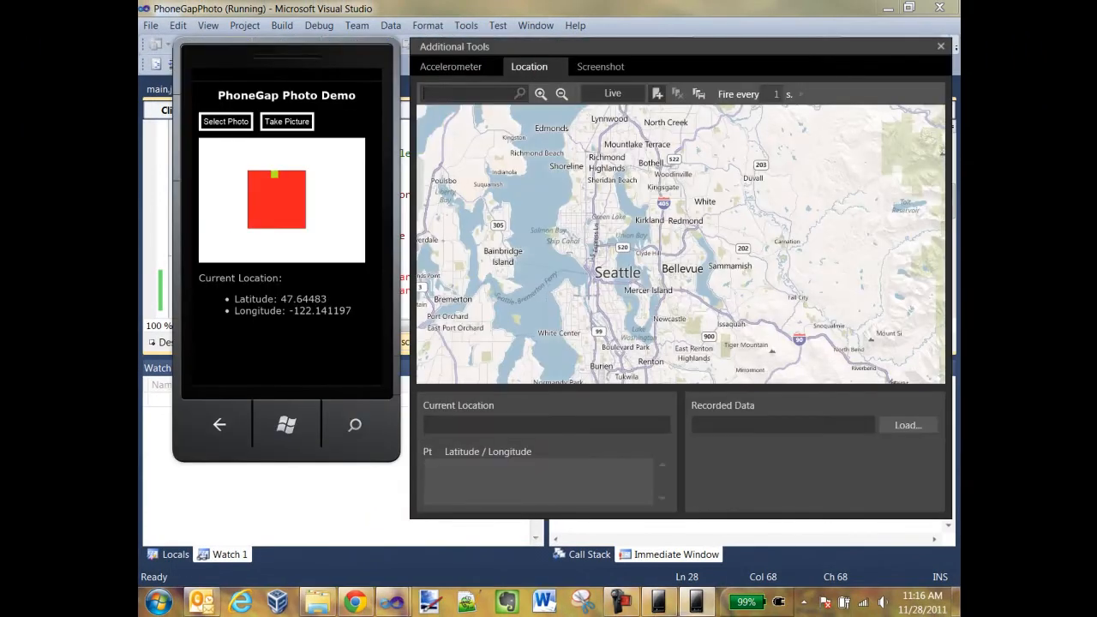
Search 'cincinnati' in the Location tool, add a map point, and open the app list
{"action": "type", "text": "cincinnati, oh"}
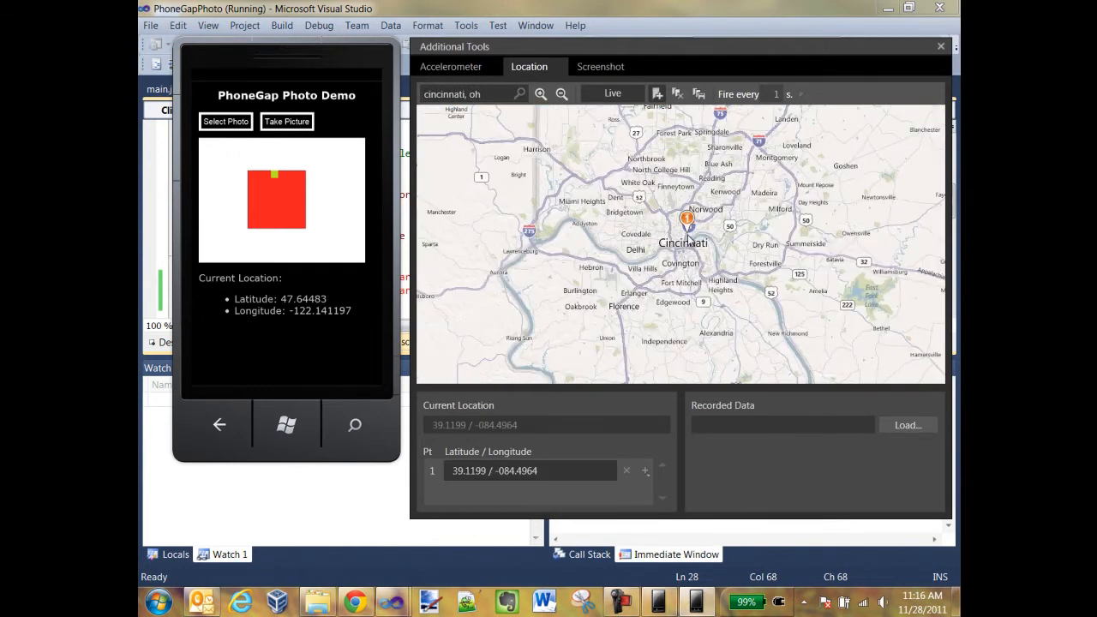
{"action": "mouse_move", "coordinate": [287, 426]}
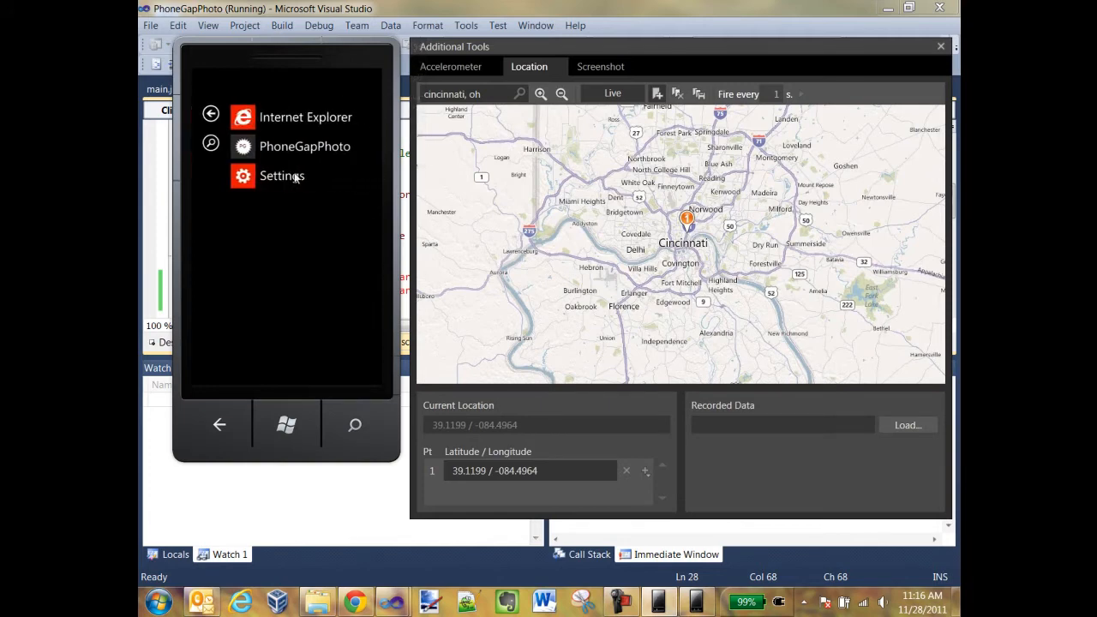
{"action": "left_click", "coordinate": [305, 145]}
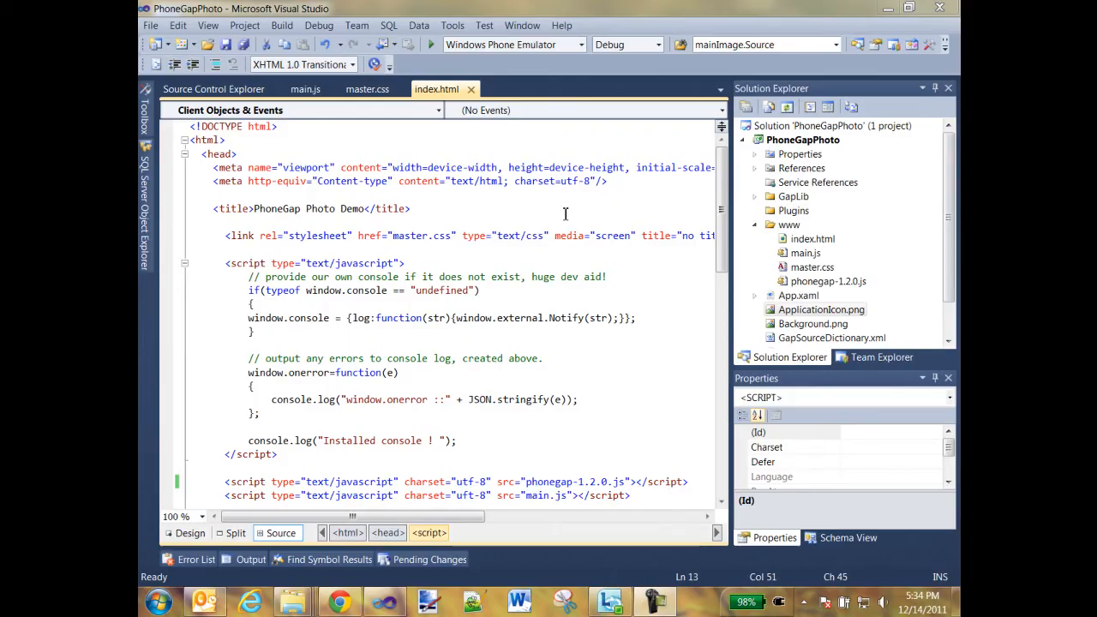
Target Windows Phone Device in the deployment dropdown and start debugging on the phone
{"action": "left_click", "coordinate": [581, 43]}
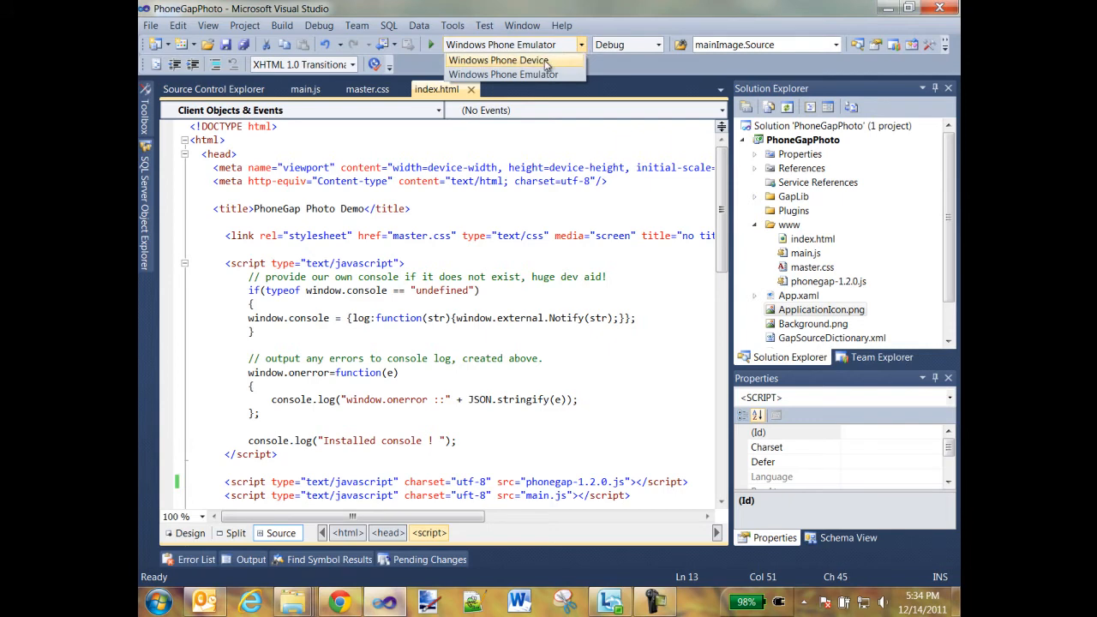
{"action": "left_click", "coordinate": [498, 60]}
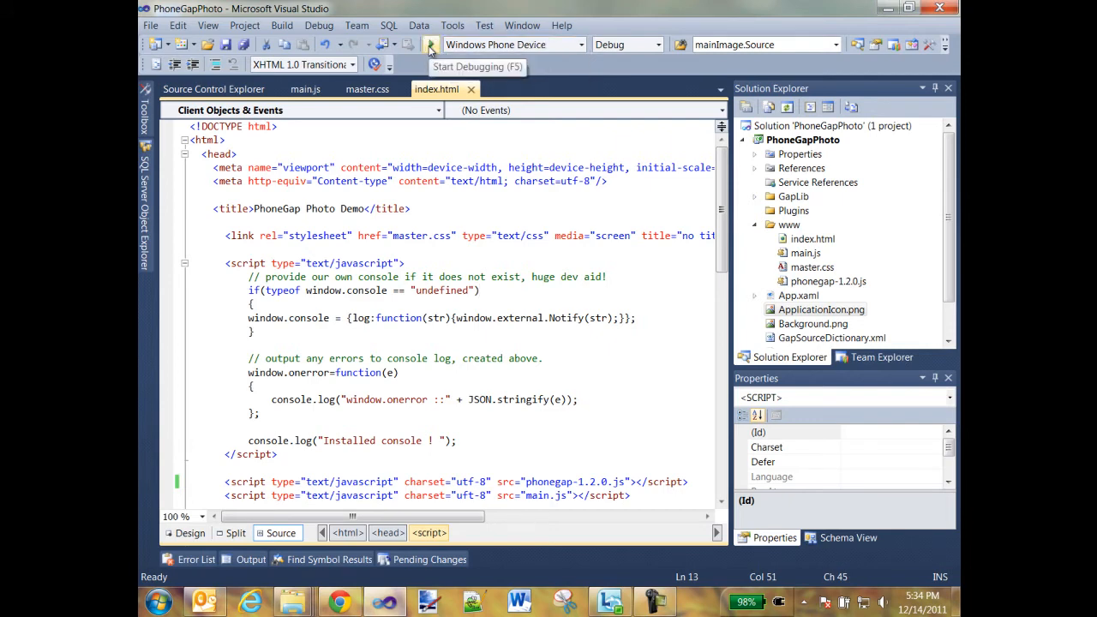
{"action": "left_click", "coordinate": [431, 44]}
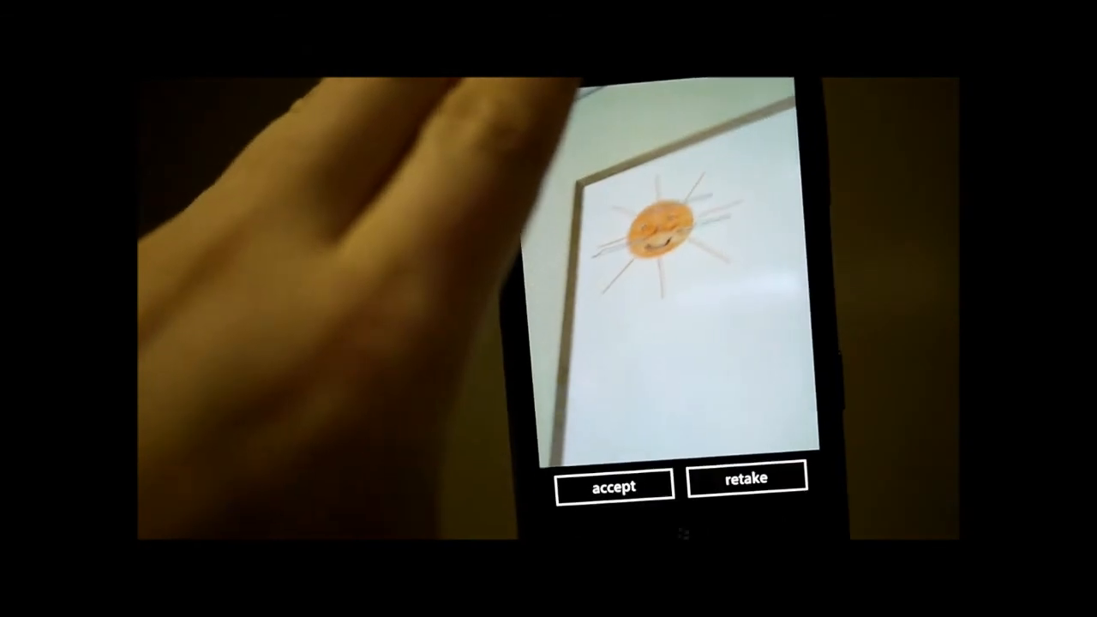
Accept the photo of the sun drawing taken on the physical phone
{"action": "left_click", "coordinate": [614, 484]}
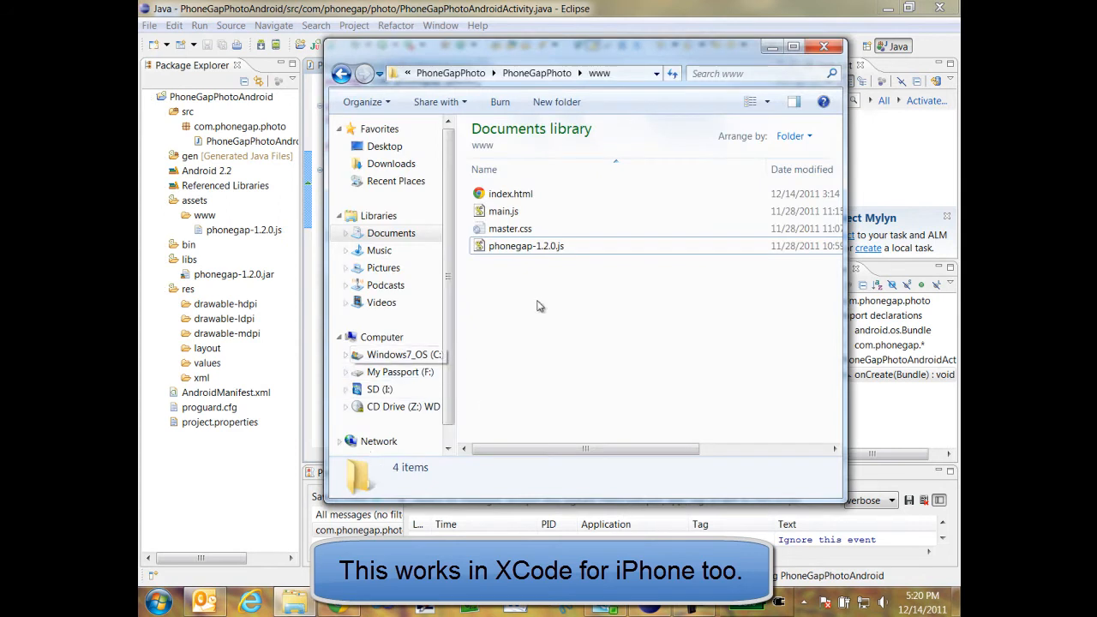
Copy index.html, main.js and master.css into the project's assets/www folder
{"action": "left_click", "coordinate": [510, 193]}
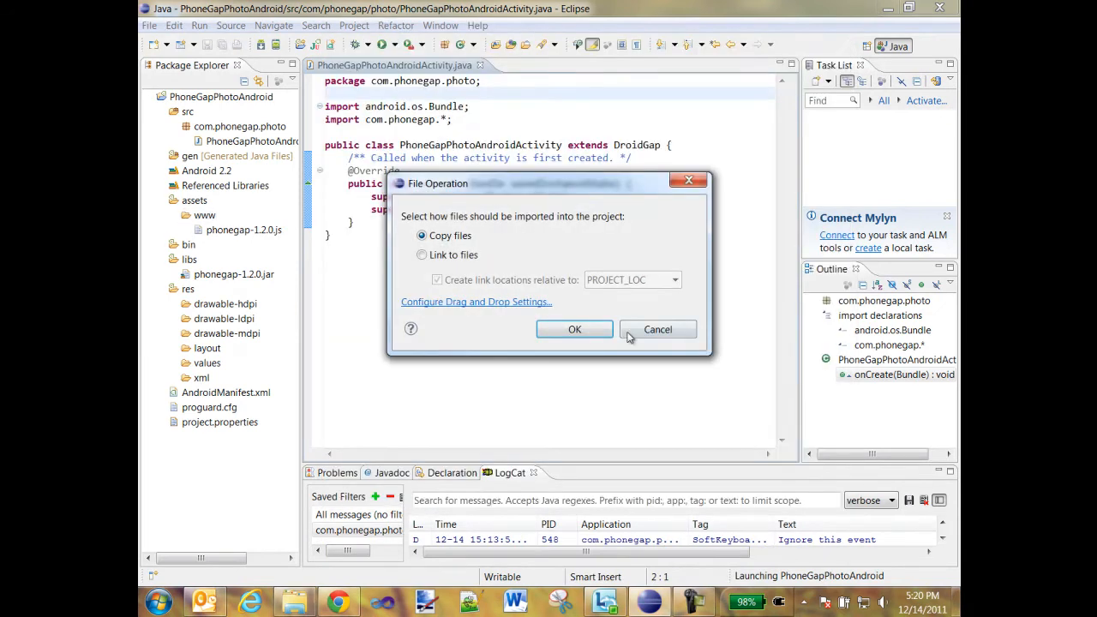
{"action": "left_click", "coordinate": [574, 329]}
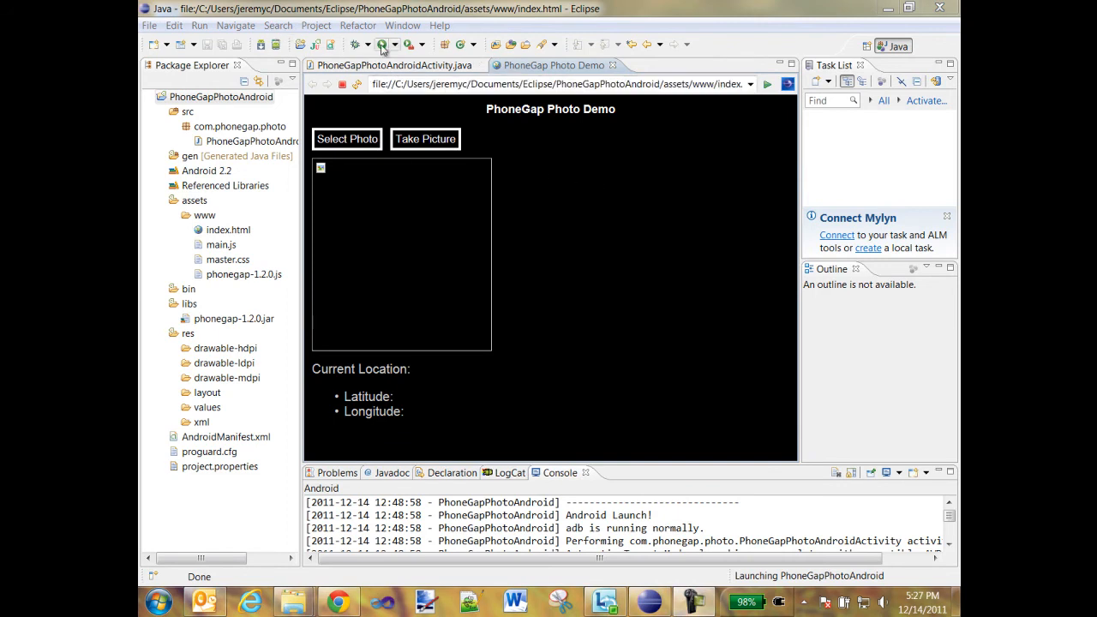
Run the PhoneGapPhotoAndroid project from Package Explorer as an Android Application on the Motorola phone
{"action": "left_click", "coordinate": [221, 97]}
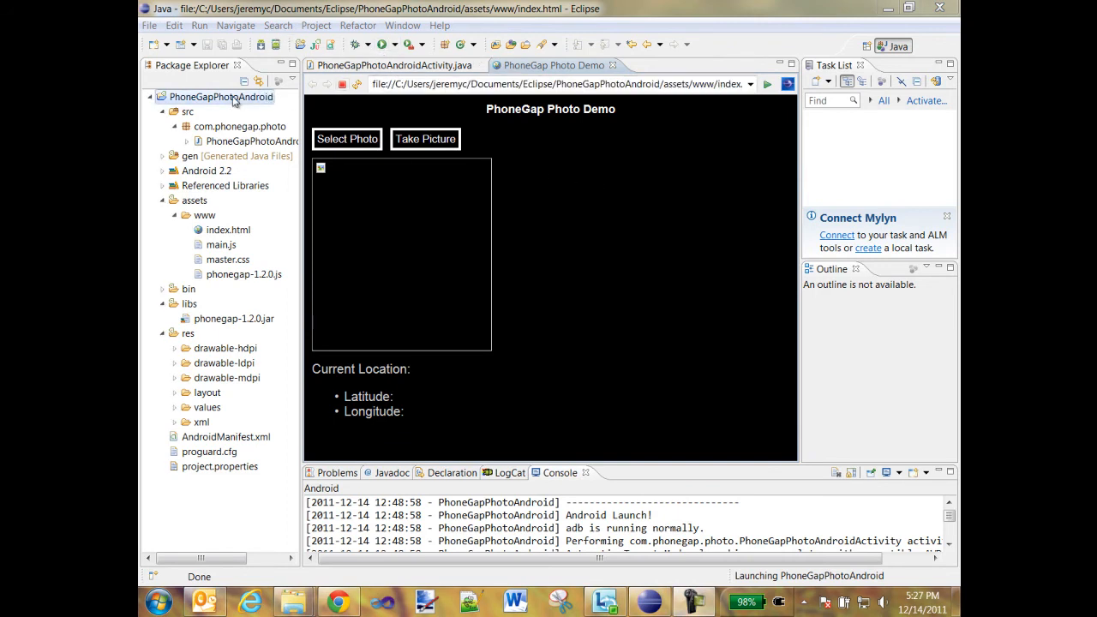
{"action": "right_click", "coordinate": [221, 97]}
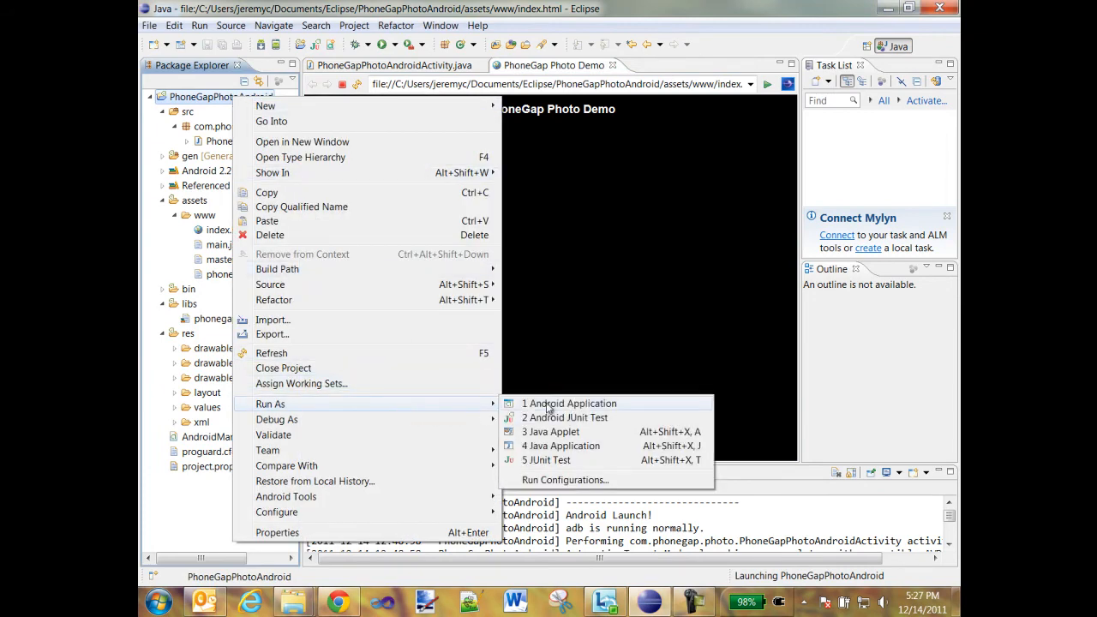
{"action": "left_click", "coordinate": [569, 403]}
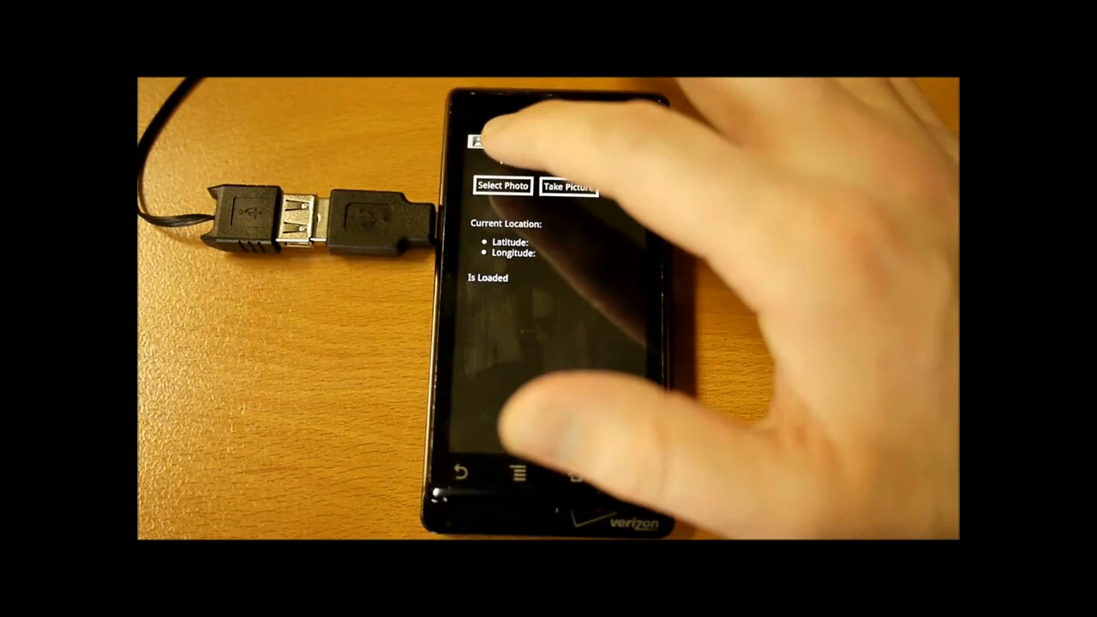
{"action": "left_click", "coordinate": [503, 185]}
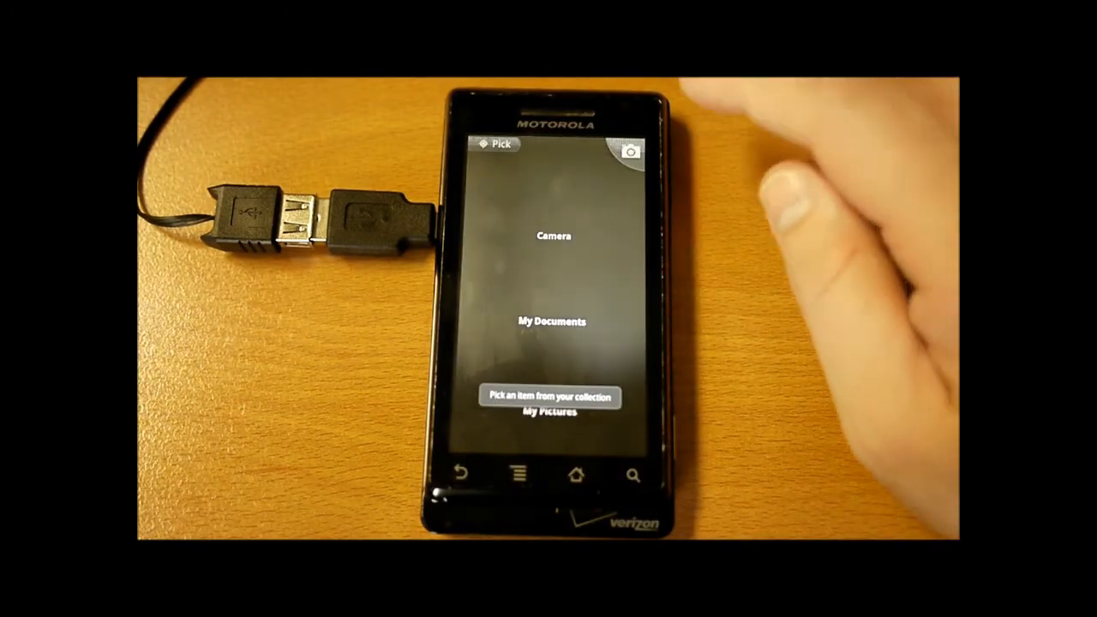